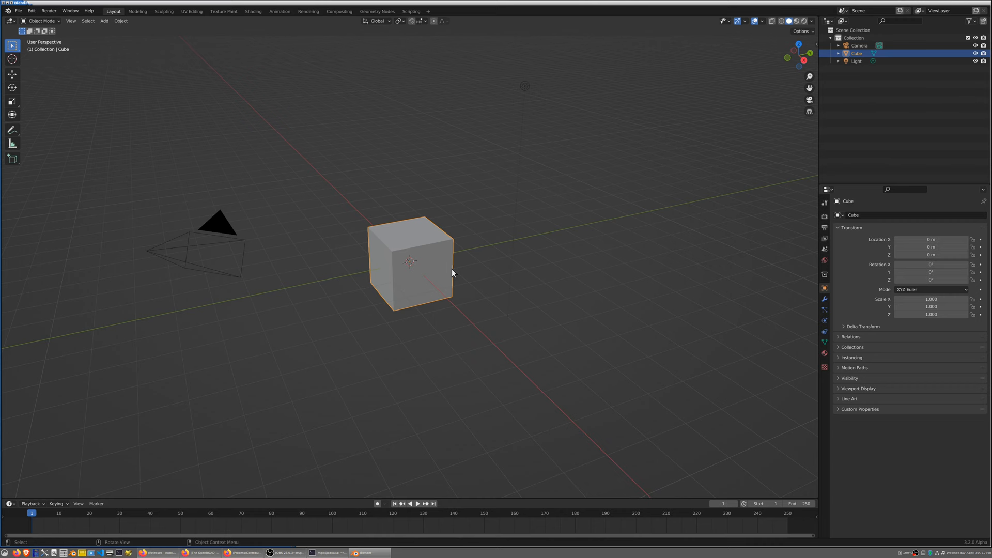
{"action": "mouse_move", "coordinate": [483, 500]}
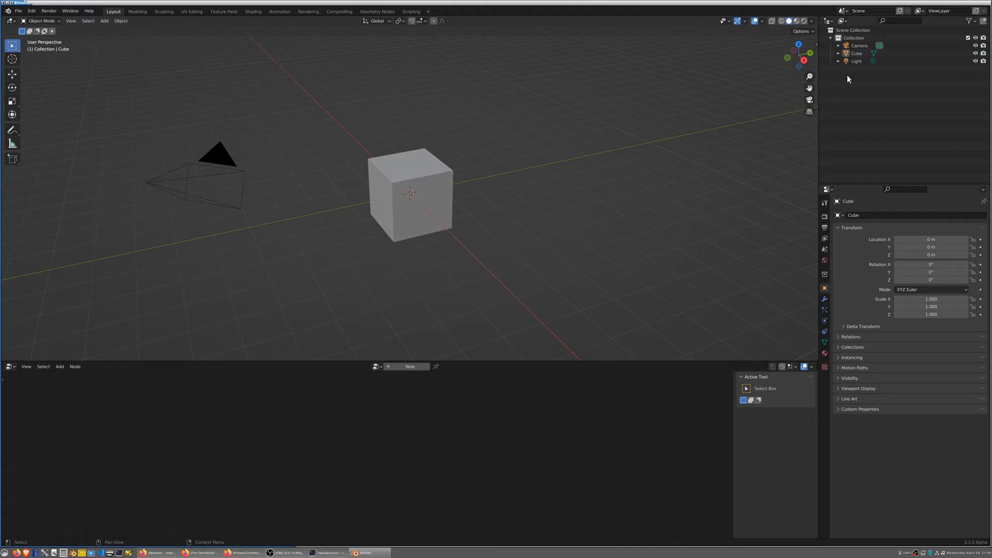
Give the Cube a new geometry node tree and delete its Group Input node
{"action": "left_click", "coordinate": [409, 366]}
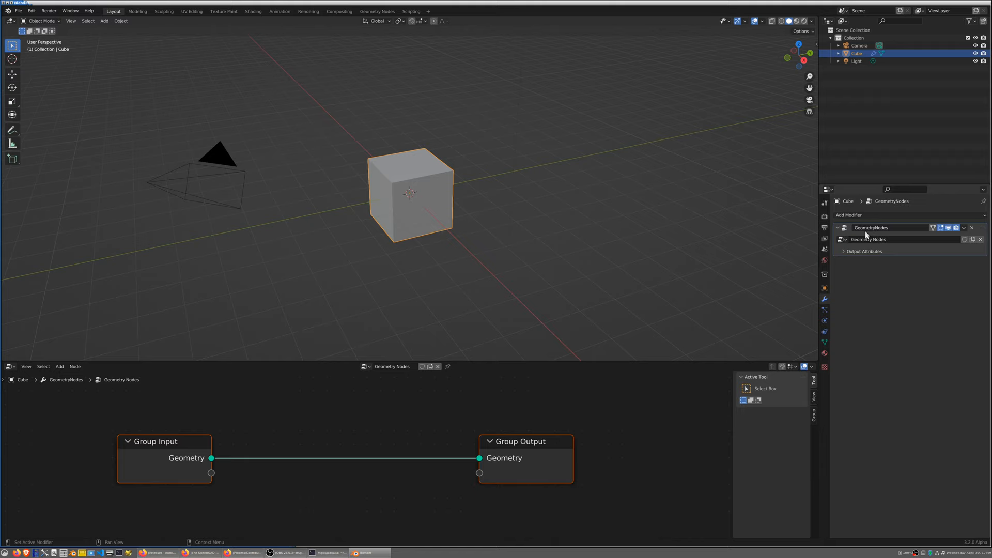
{"action": "left_click_drag", "start_coordinate": [164, 442], "coordinate": [178, 441]}
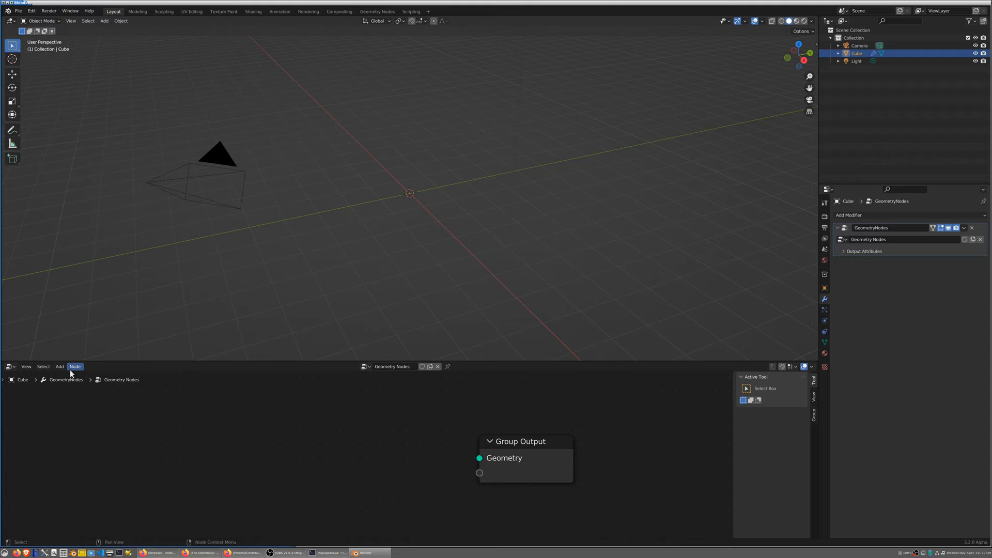
Add a Geometry As Code node from Mesh Primitives beside Group Output
{"action": "left_click", "coordinate": [60, 366]}
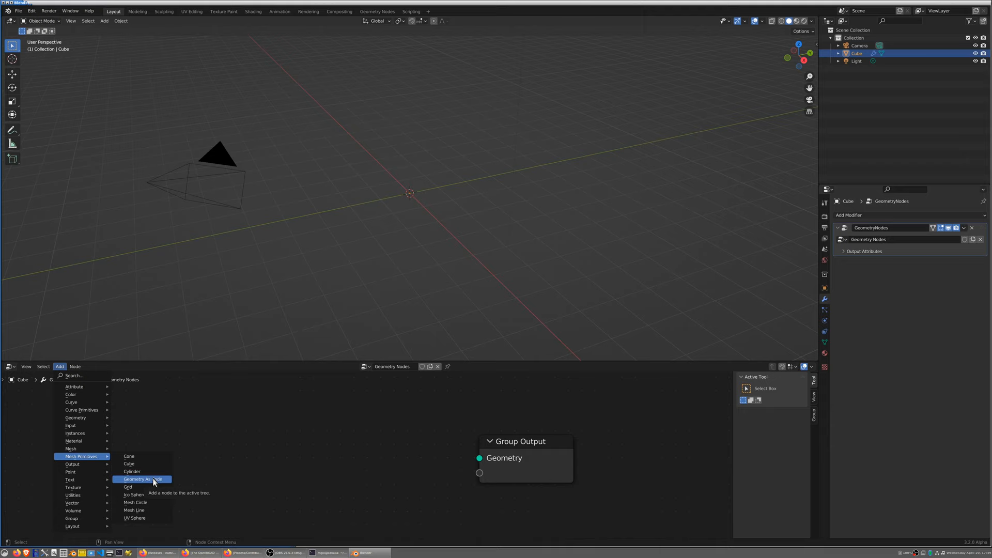
{"action": "left_click", "coordinate": [142, 478]}
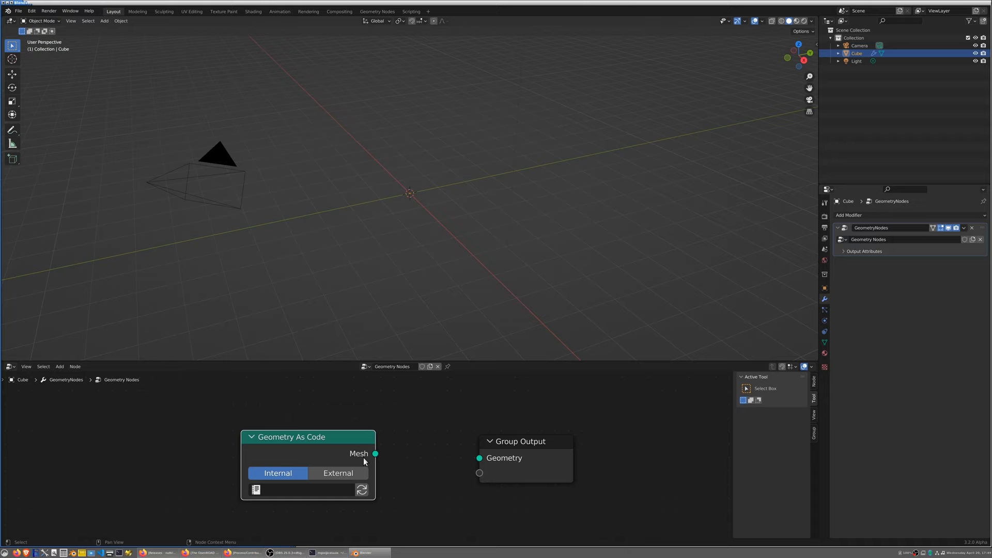
{"action": "mouse_move", "coordinate": [298, 492]}
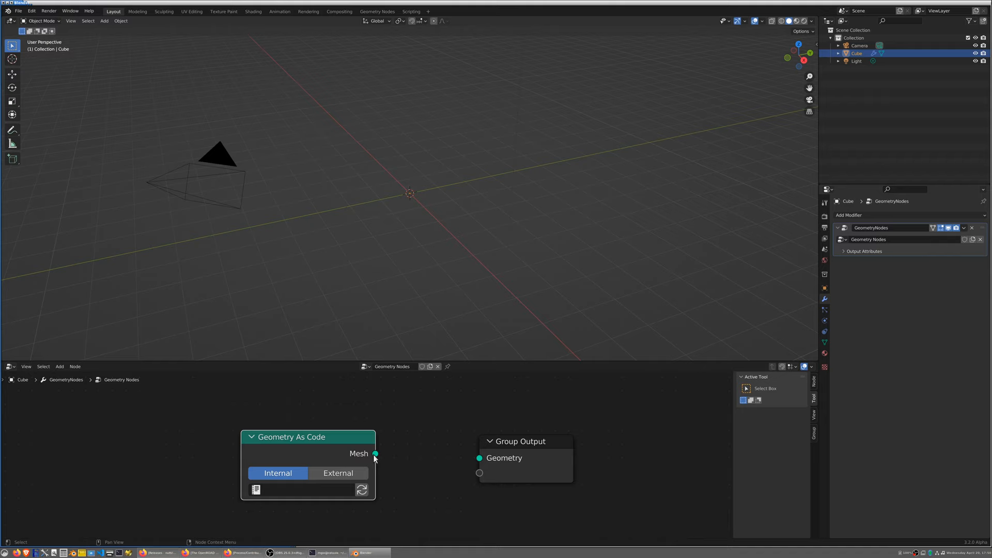
{"action": "mouse_move", "coordinate": [391, 439]}
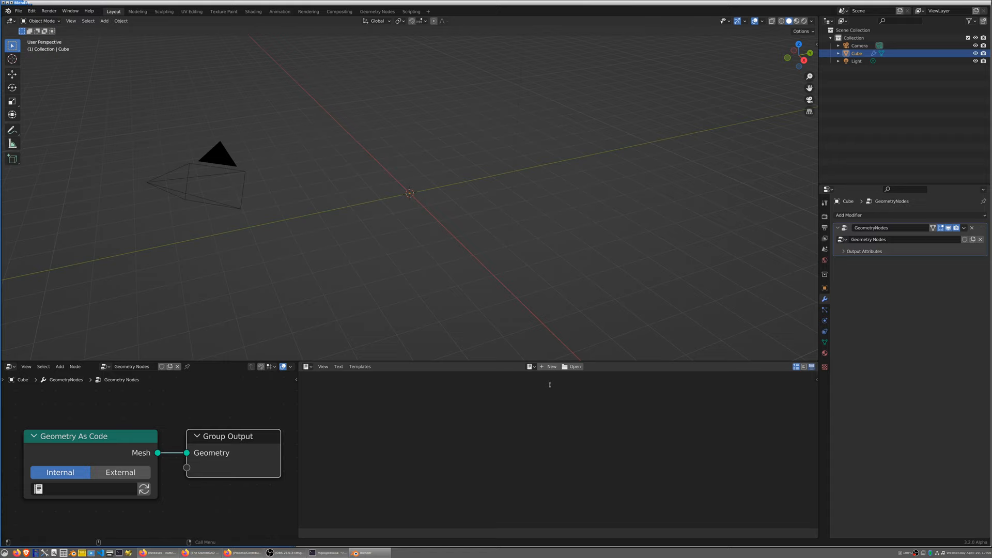
Create a new empty text block named thingie.scad in the Text Editor
{"action": "left_click", "coordinate": [549, 366]}
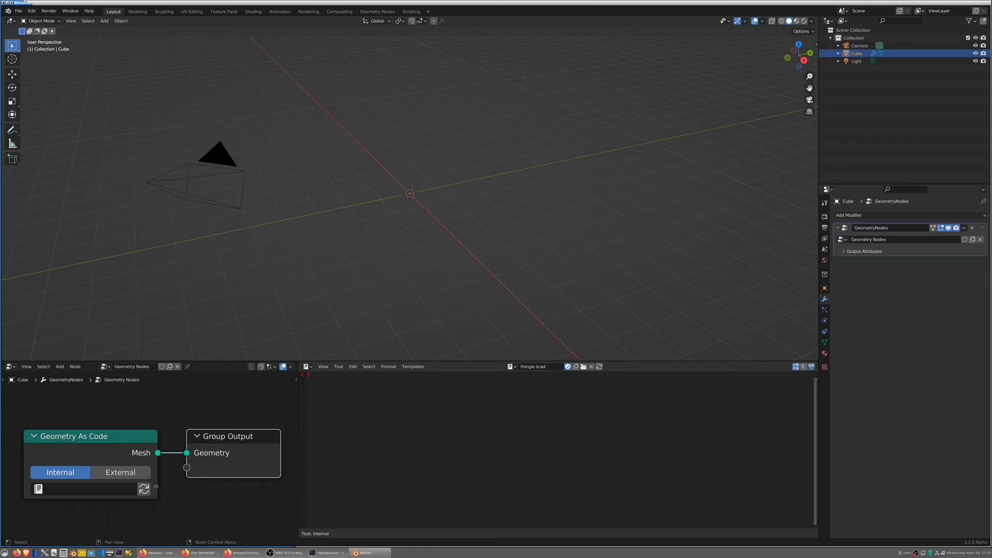
{"action": "mouse_move", "coordinate": [382, 427]}
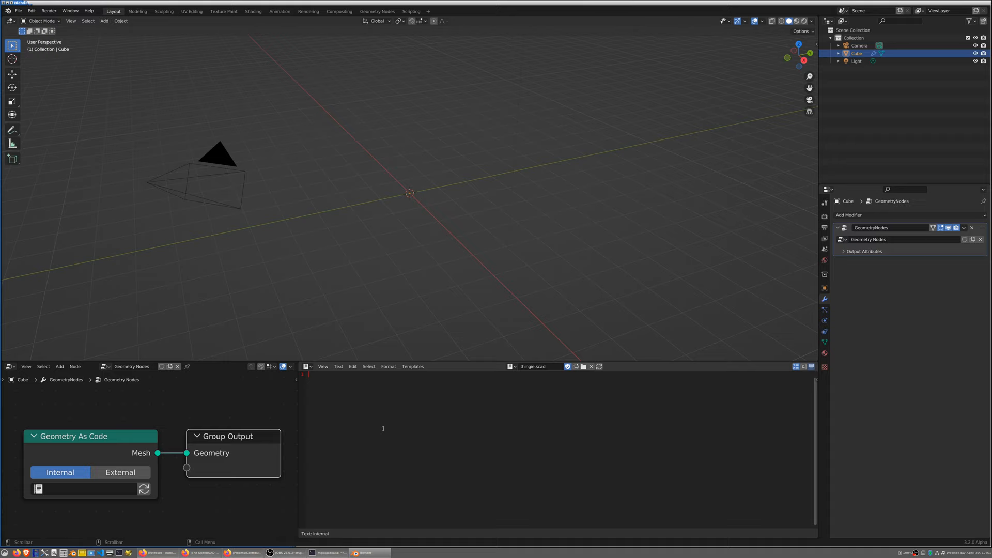
{"action": "mouse_move", "coordinate": [495, 445]}
{"action": "type", "text": "sphere();"}
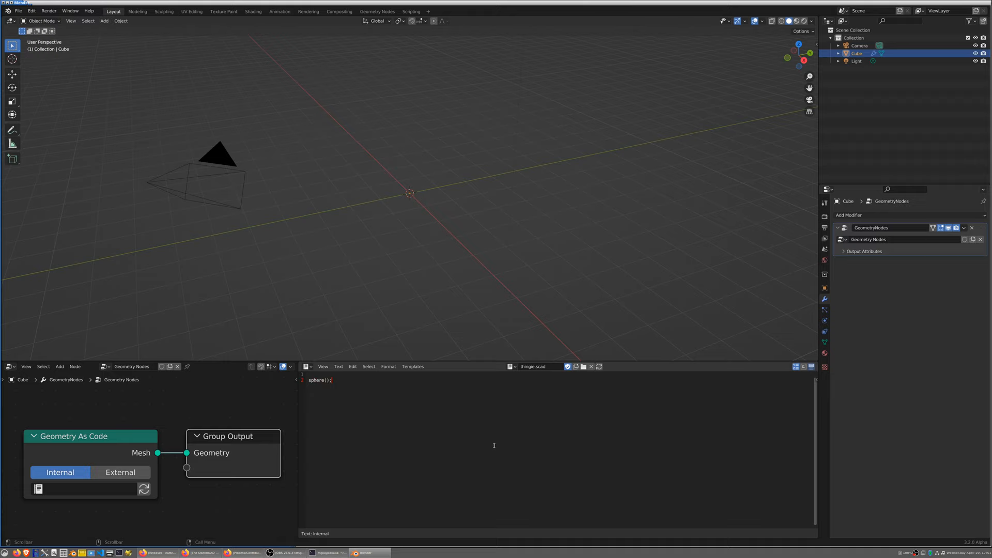
Write sphere(); in thingie.scad and set it as the node's Internal text, producing a faceted sphere
{"action": "left_click", "coordinate": [598, 367]}
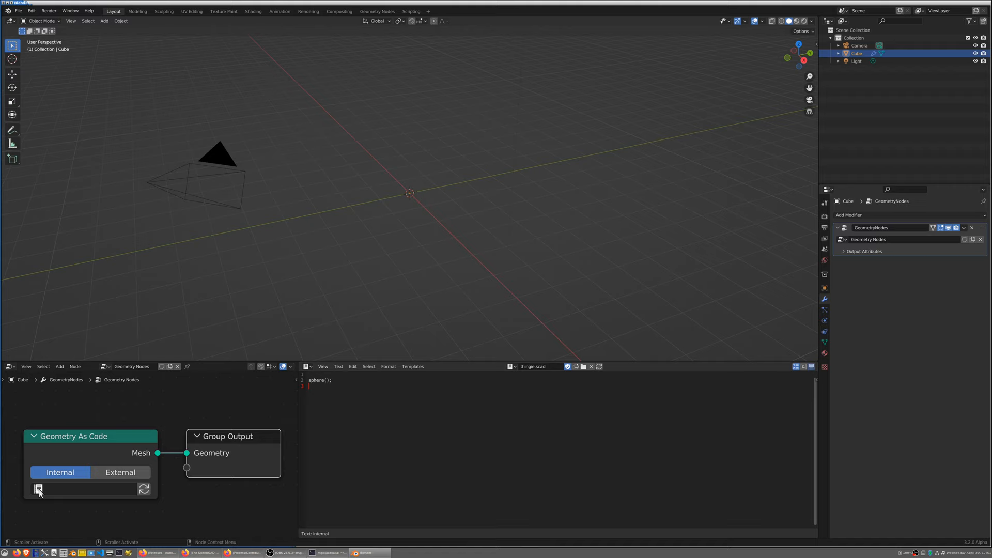
{"action": "left_click", "coordinate": [38, 489]}
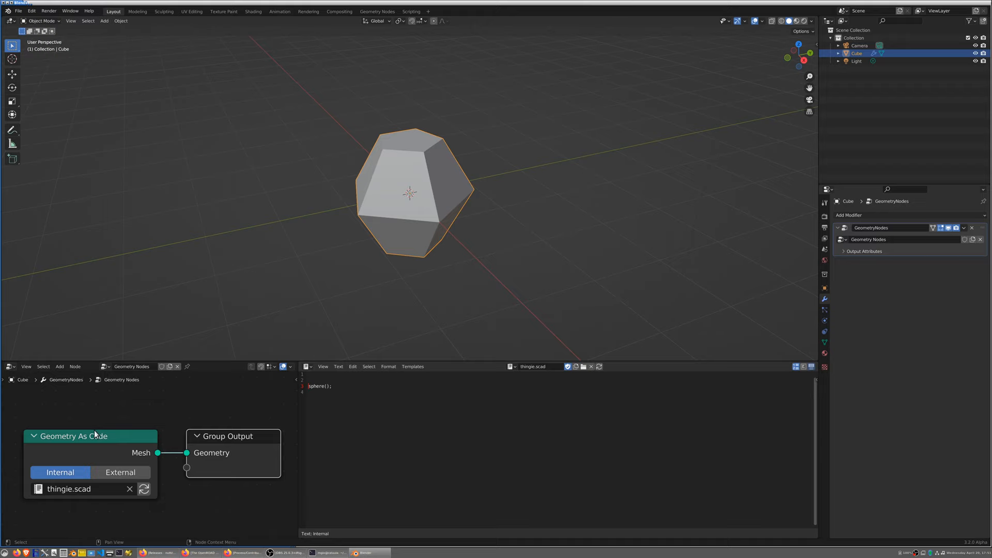
{"action": "mouse_move", "coordinate": [451, 441]}
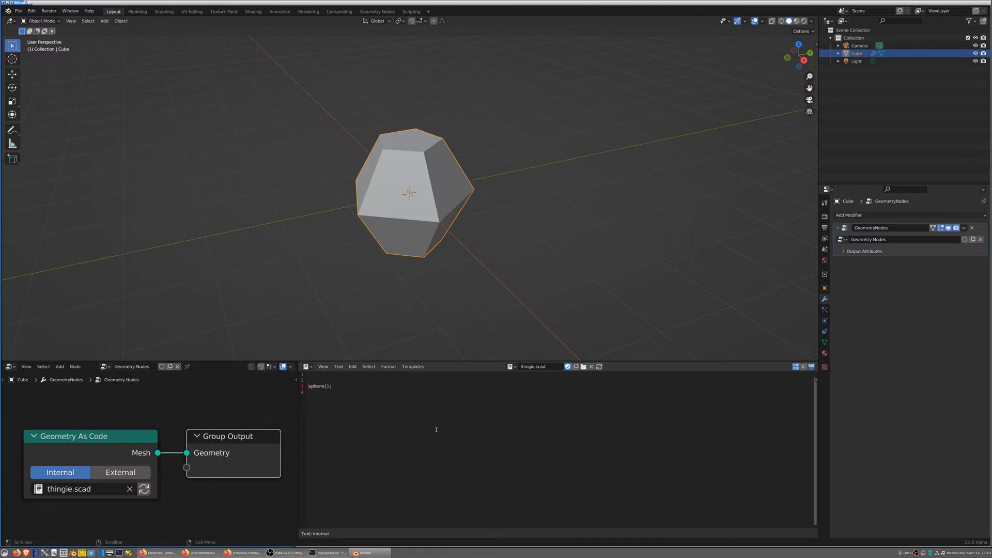
{"action": "mouse_move", "coordinate": [442, 423]}
{"action": "type", "text": "module"}
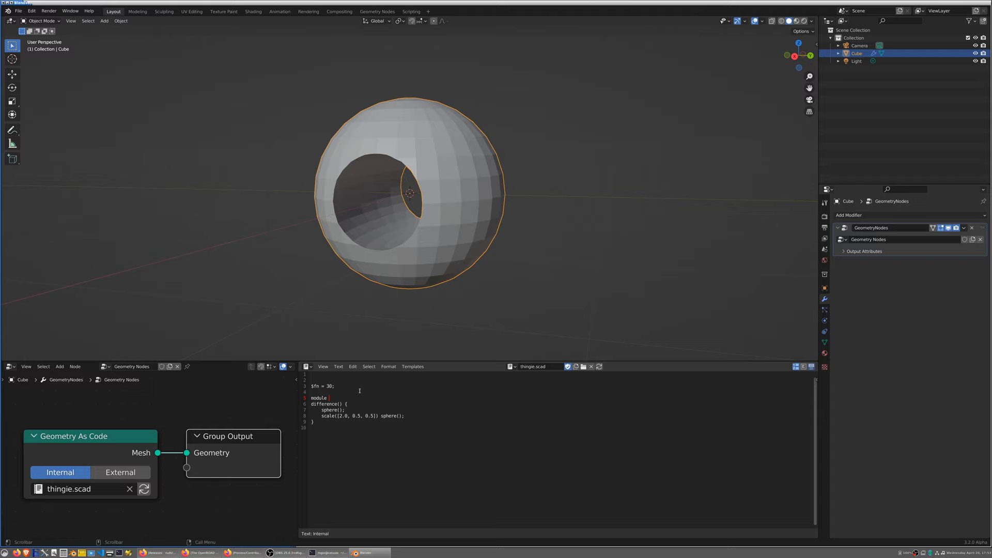
{"action": "type", "text": "hole() {"}
{"action": "type", "text": "rotate([0, 0, 90]) hole();"}
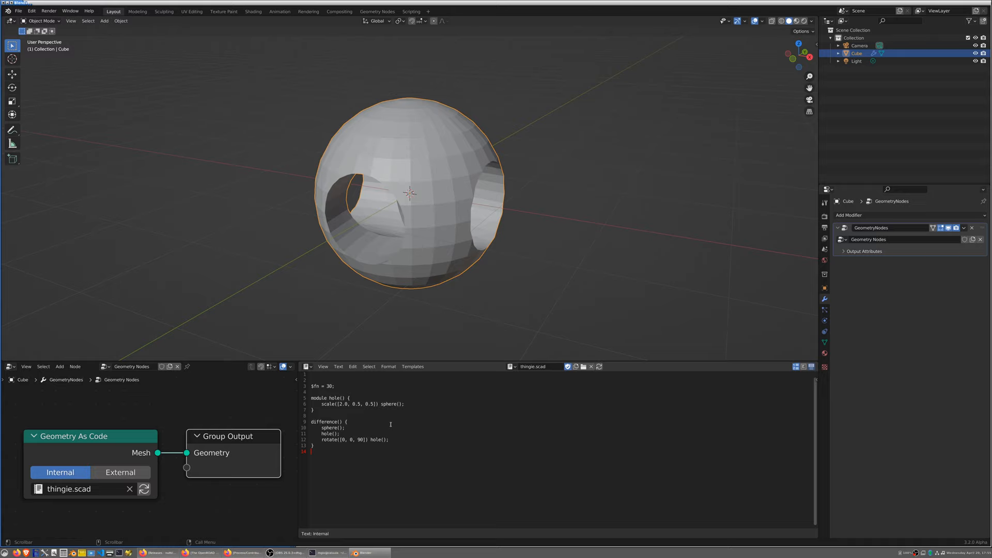
{"action": "mouse_move", "coordinate": [443, 410]}
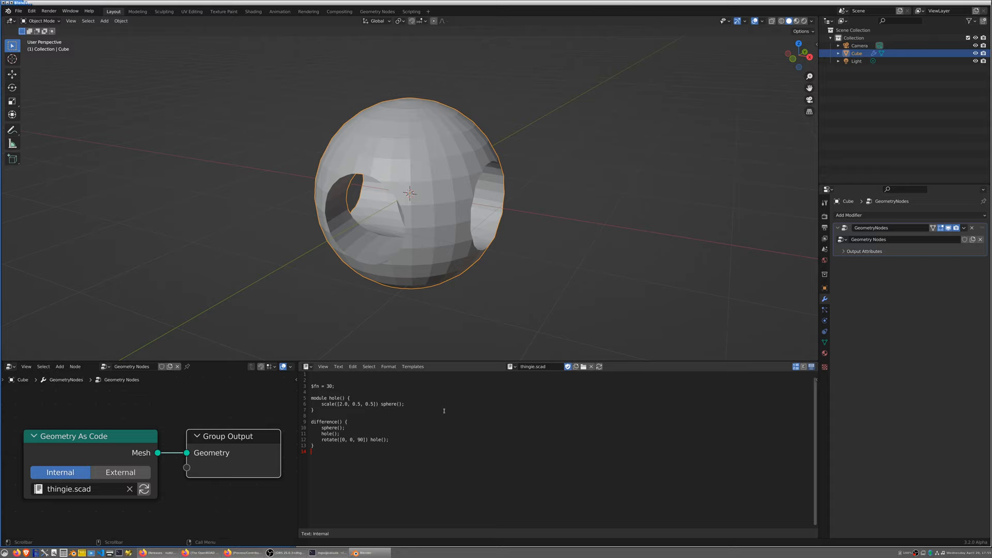
{"action": "mouse_move", "coordinate": [102, 436]}
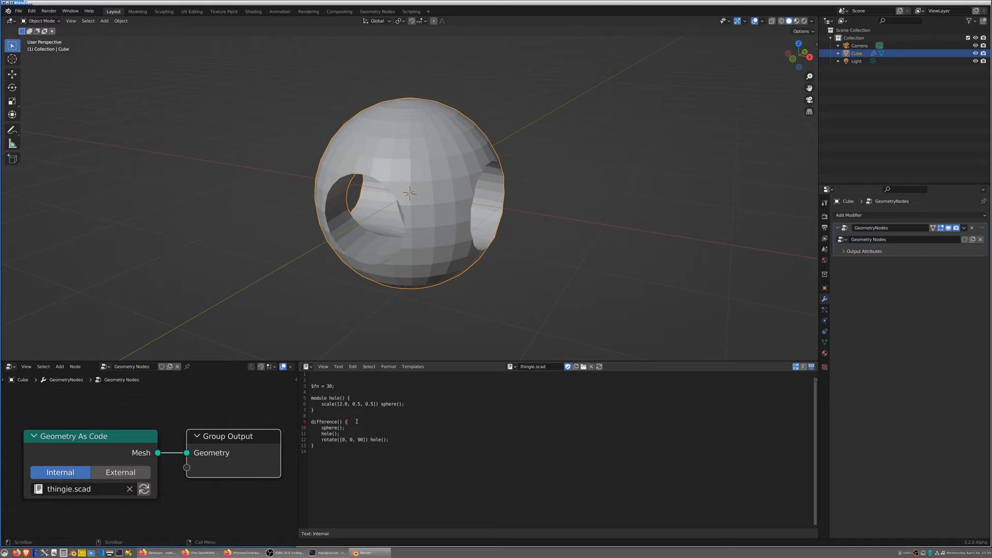
Add non_existent(); inside difference() and reload, triggering a line 10 warning
{"action": "type", "text": "non_existent();"}
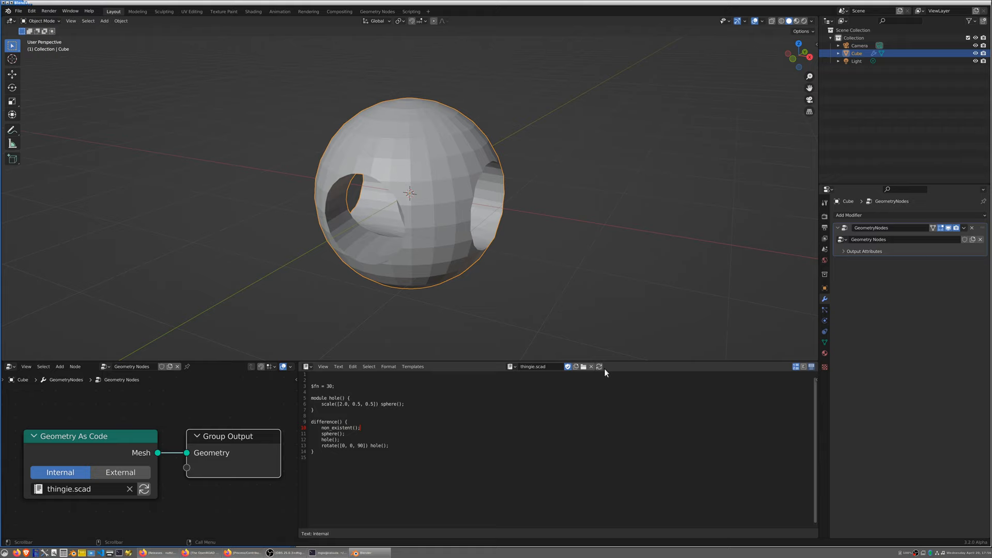
{"action": "left_click", "coordinate": [144, 489]}
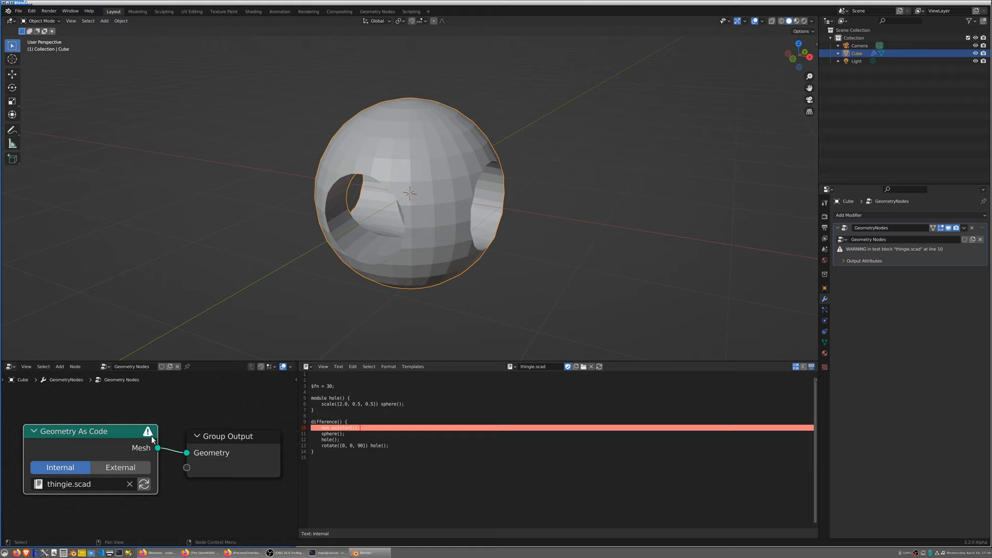
{"action": "mouse_move", "coordinate": [939, 251]}
{"action": "type", "text": "BLAH"}
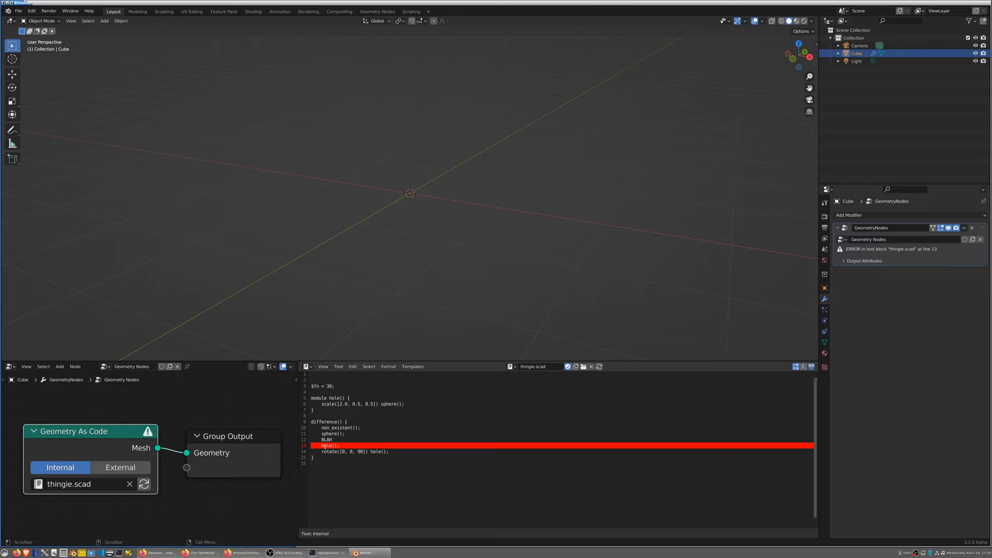
Remove the BLAH and non_existent(); lines so the hole-cut sphere returns without errors
{"action": "left_click", "coordinate": [404, 461]}
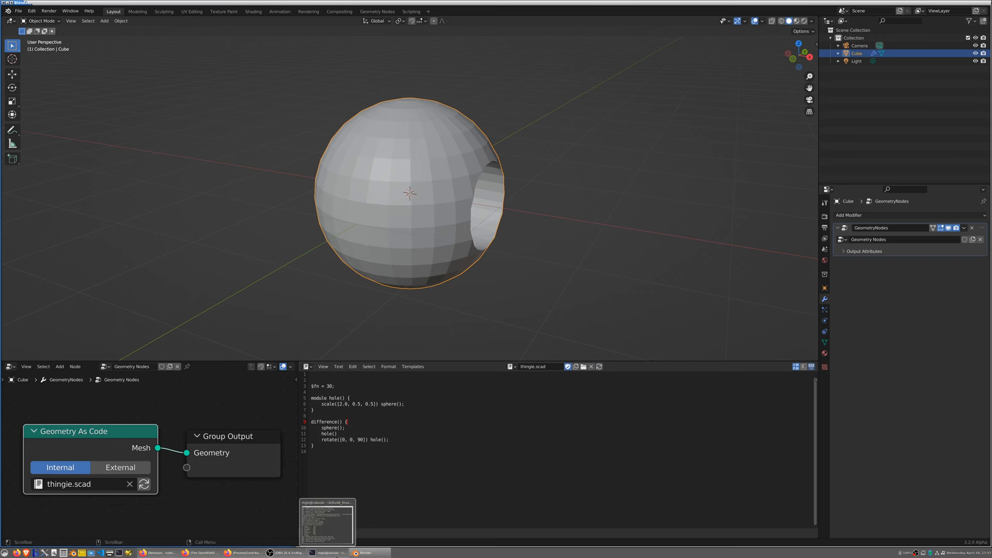
Bring the add-on's terminal log up beside Blender
{"action": "left_click", "coordinate": [328, 520]}
{"action": "type", "text": "rotate([0, 90, 0]) hole();"}
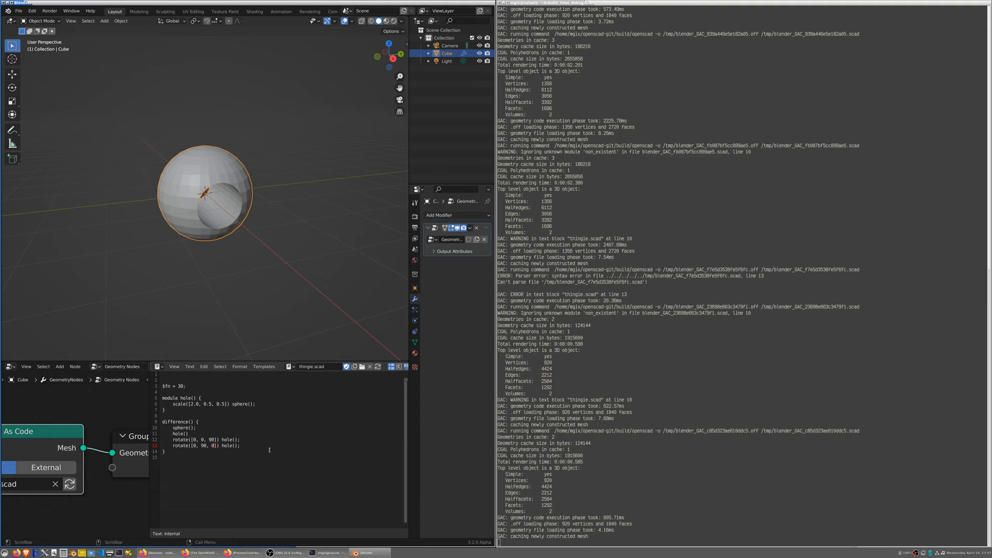
Scroll the terminal log to check the new OpenSCAD run for the three-hole sphere
{"action": "scroll", "scroll_direction": "down", "scroll_amount": 3}
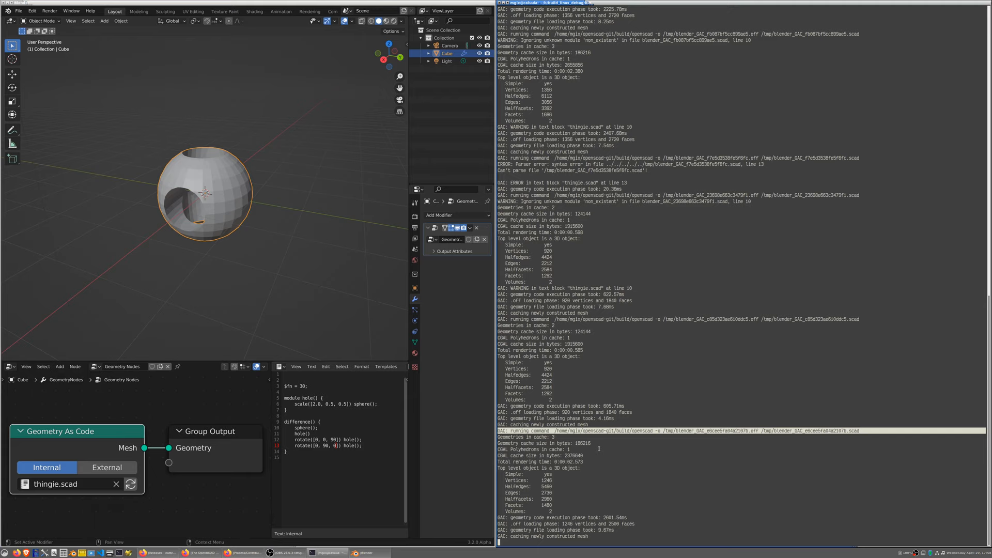
Add a Decimate modifier in Planar mode after the geometry nodes, cutting the sphere to 784 faces
{"action": "left_click", "coordinate": [455, 215]}
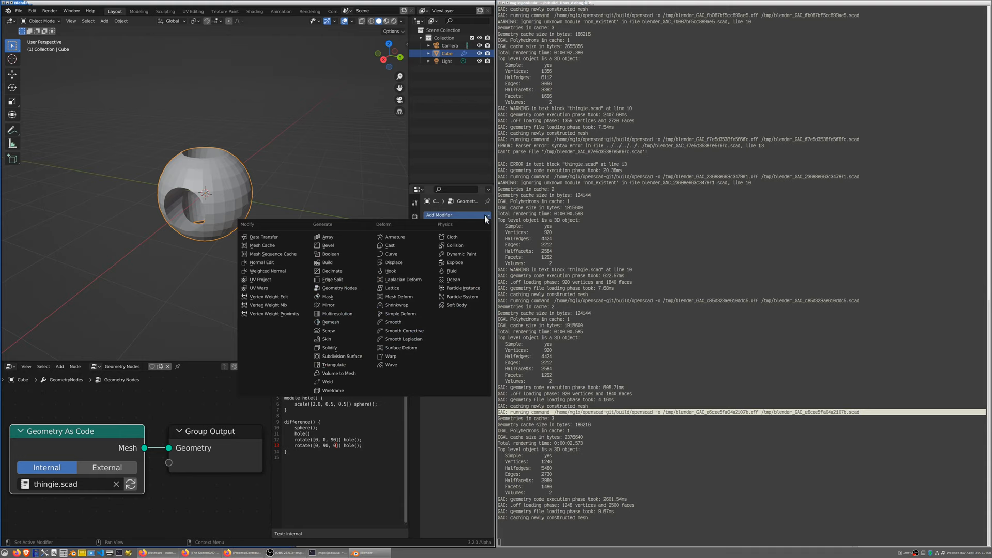
{"action": "left_click", "coordinate": [332, 271]}
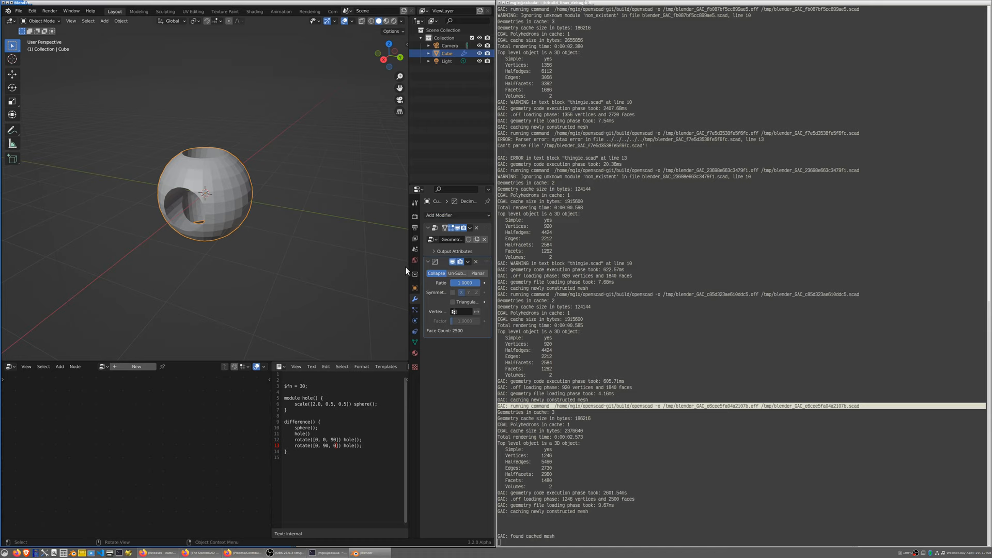
{"action": "left_click", "coordinate": [476, 273]}
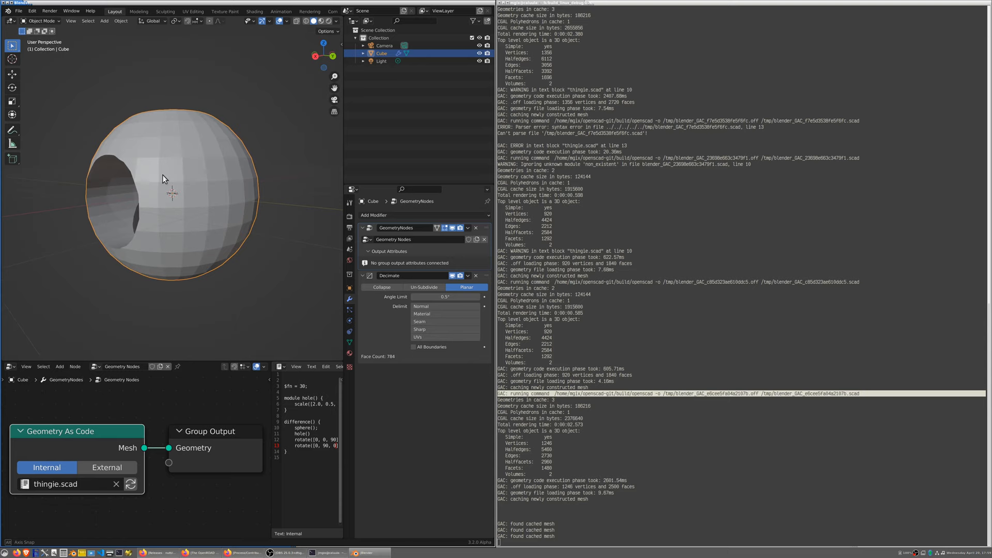
{"action": "left_click_drag", "start_coordinate": [171, 177], "coordinate": [203, 204]}
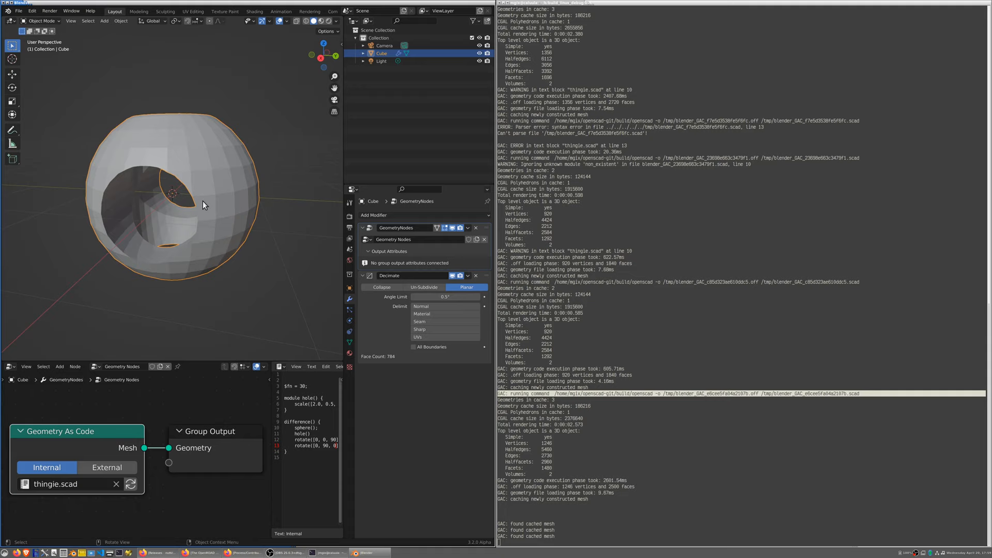
{"action": "mouse_move", "coordinate": [247, 208]}
{"action": "type", "text": "9"}
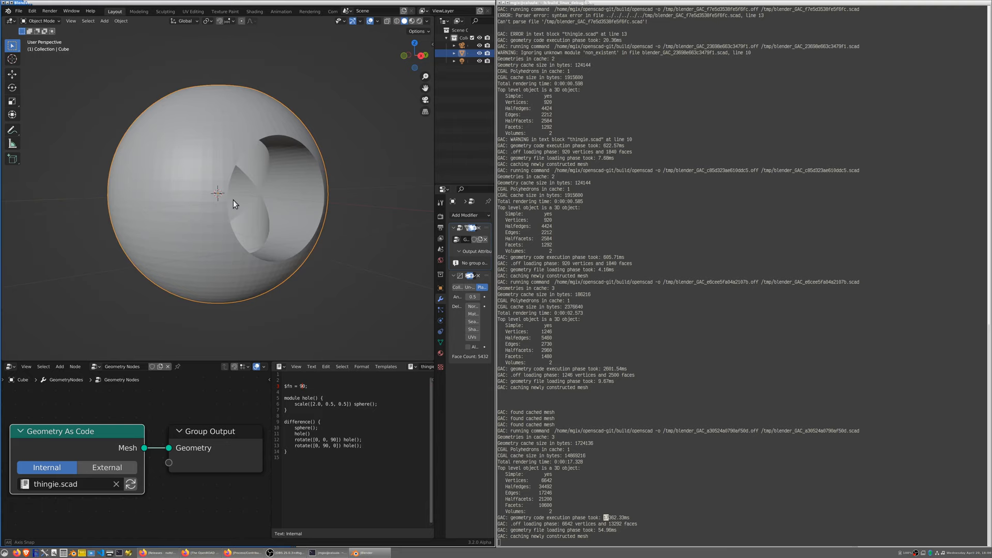
{"action": "left_click_drag", "start_coordinate": [235, 202], "coordinate": [217, 235]}
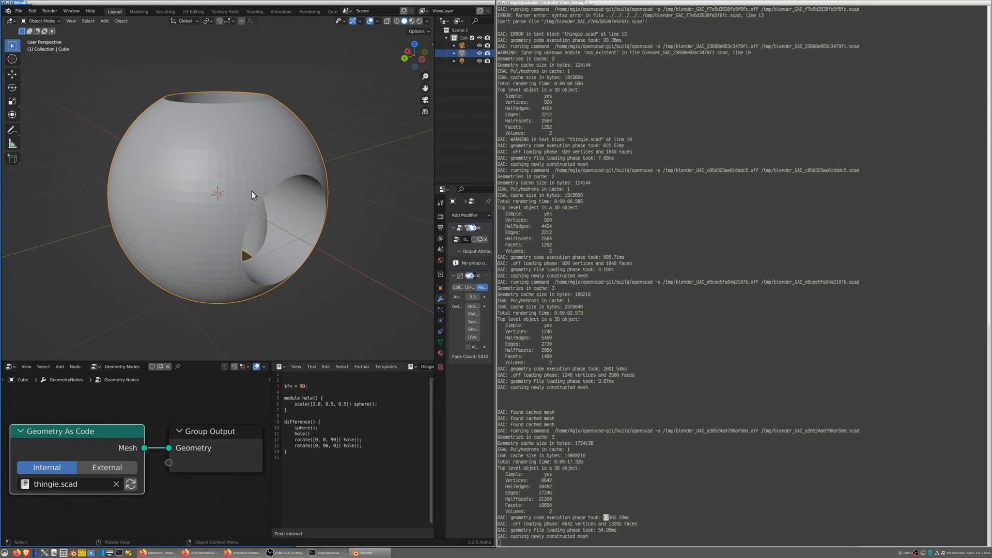
{"action": "left_click_drag", "start_coordinate": [253, 197], "coordinate": [241, 197]}
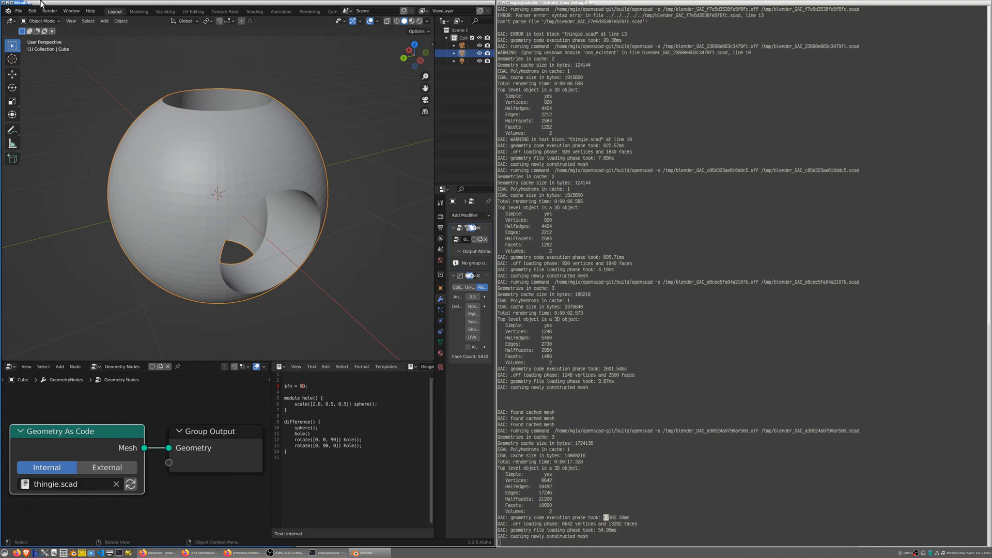
Maximize Blender and point the Geometry As Code node at rounded_box.scad, producing a rounded cube
{"action": "left_click", "coordinate": [658, 366]}
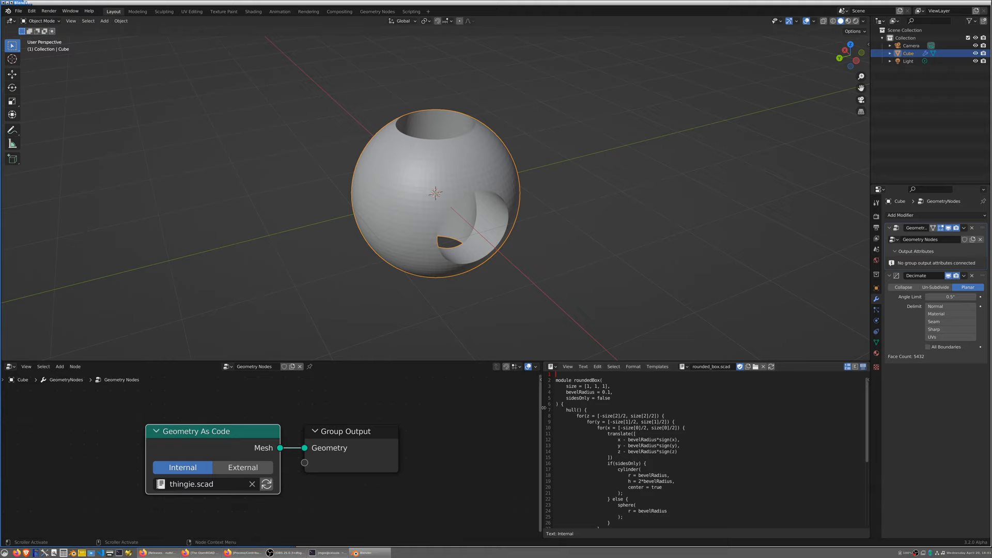
{"action": "left_click", "coordinate": [203, 483]}
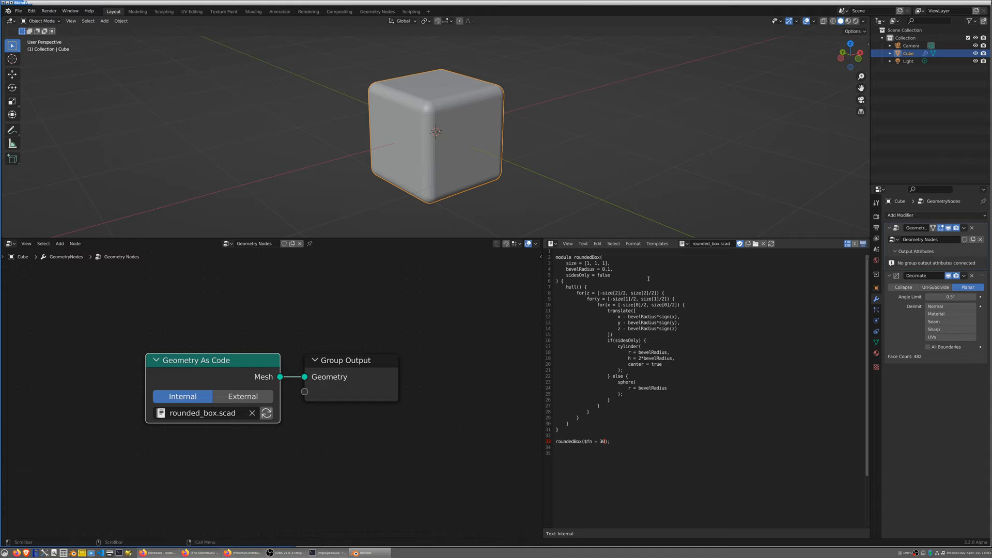
Edit the roundedBox call to pass bevelRadius=0.2 so the cube regenerates with rounder corners
{"action": "type", "text": ", bevelRadius="}
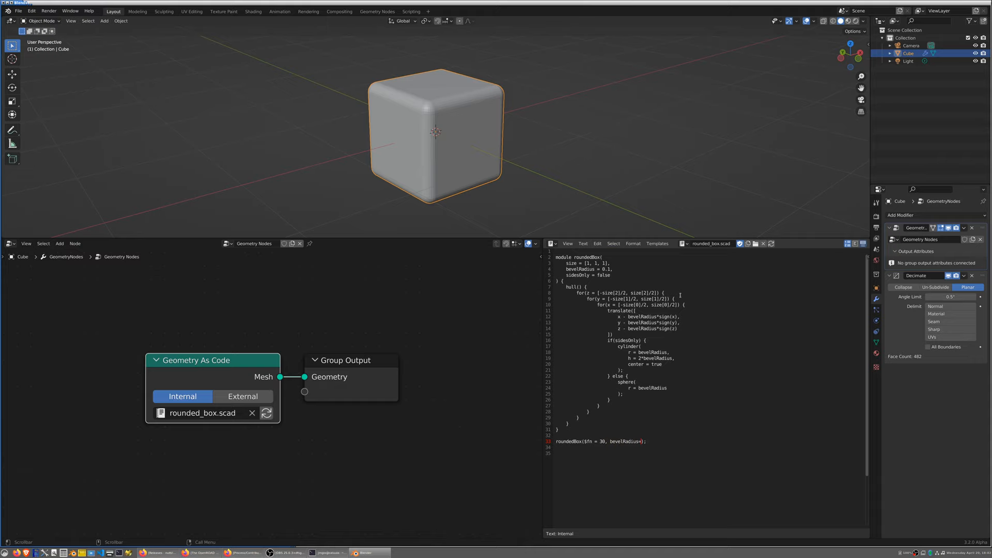
{"action": "type", "text": "0.2"}
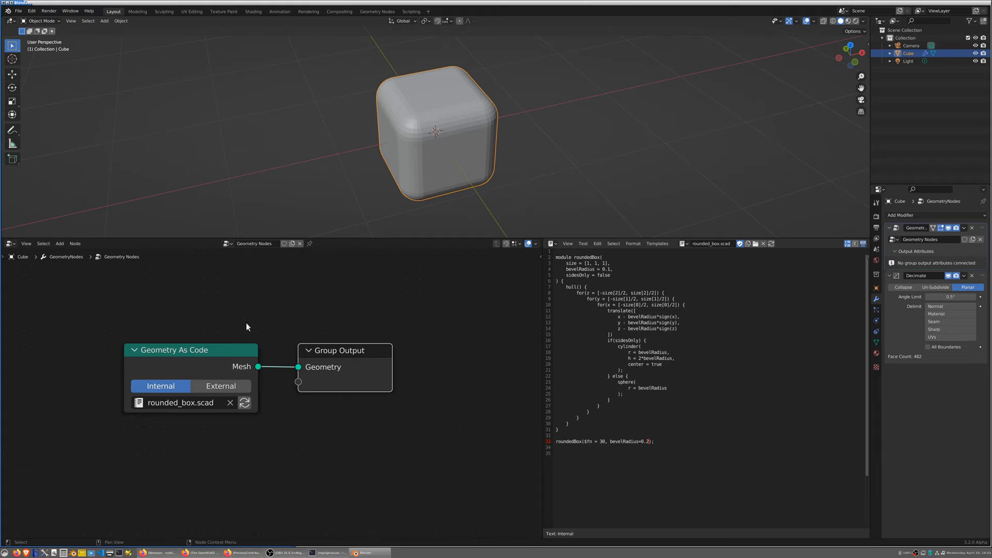
{"action": "mouse_move", "coordinate": [153, 309]}
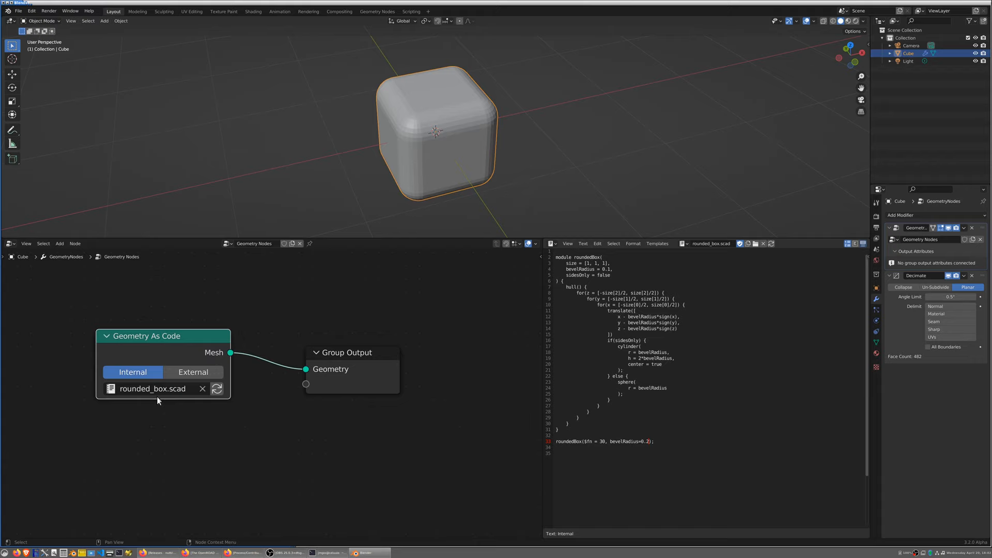
{"action": "mouse_move", "coordinate": [156, 345]}
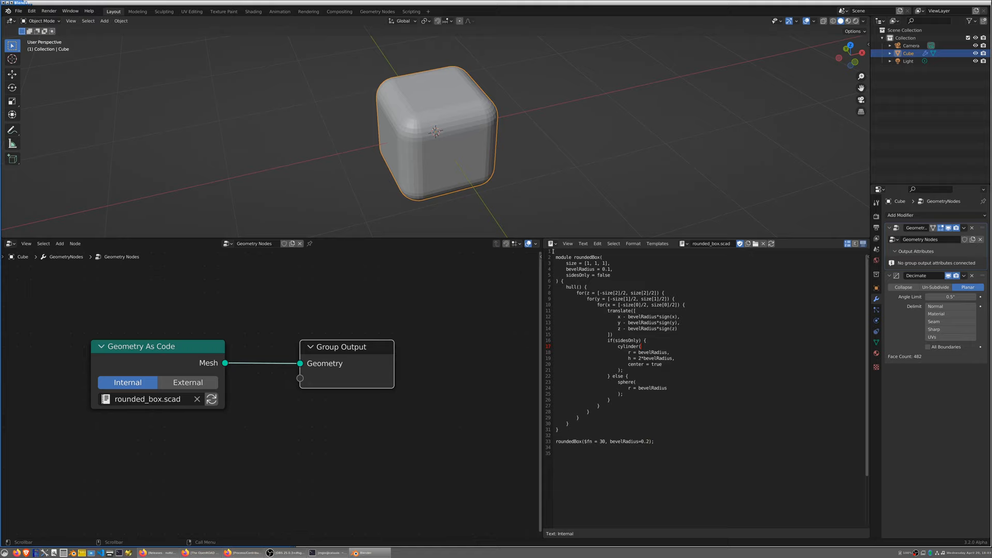
Drag the Group Output node down and left, nearer the Geometry As Code node
{"action": "left_click", "coordinate": [608, 442]}
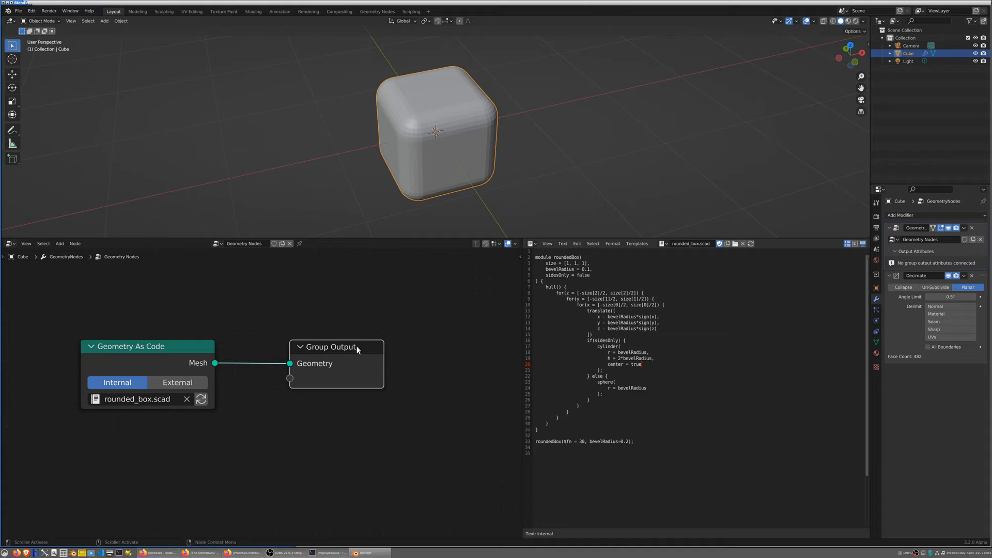
{"action": "left_click_drag", "start_coordinate": [329, 346], "coordinate": [301, 373]}
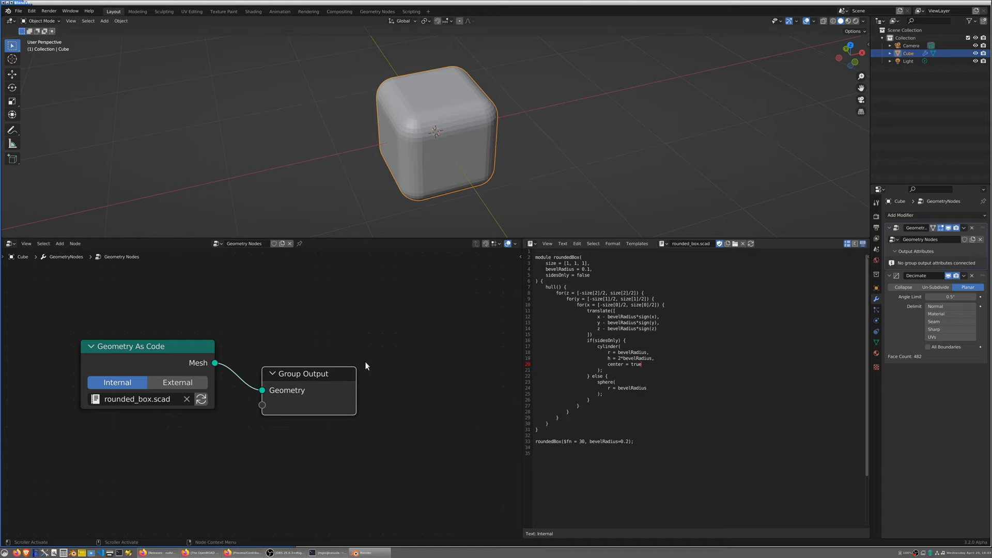
{"action": "mouse_move", "coordinate": [368, 363]}
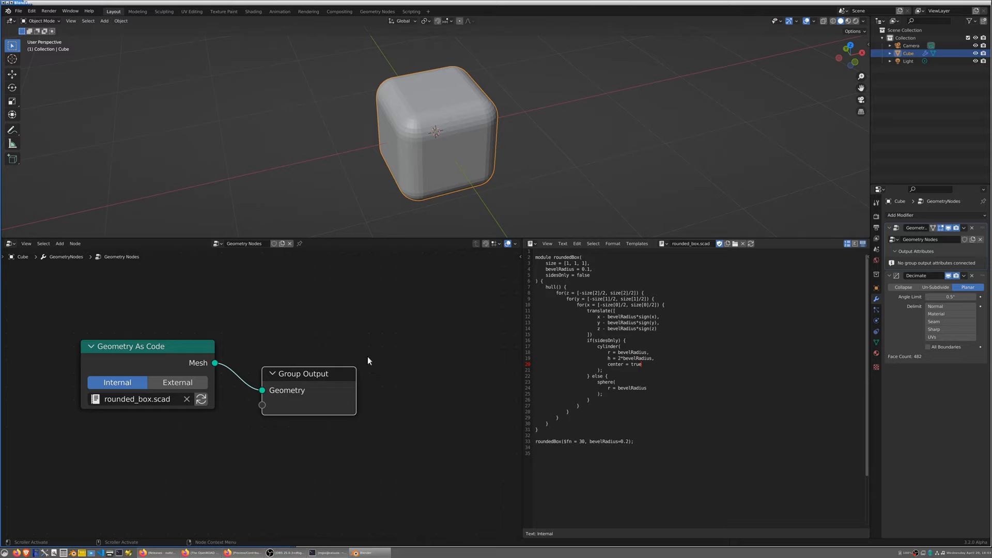